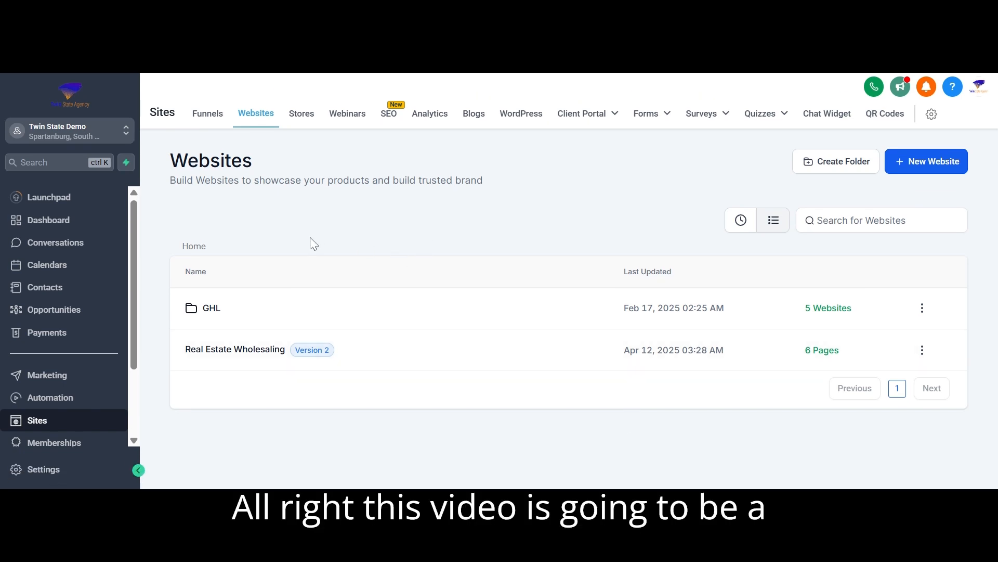
{"action": "mouse_move", "coordinate": [62, 423]}
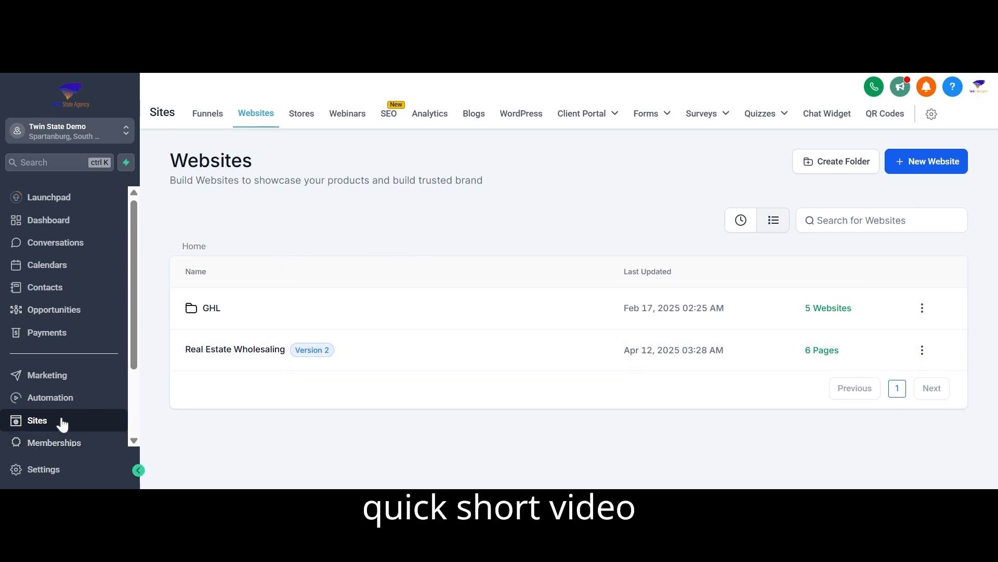
Step: Navigate into the GHL folder and view the Calender Page Templates website's pages
{"action": "left_click", "coordinate": [211, 308]}
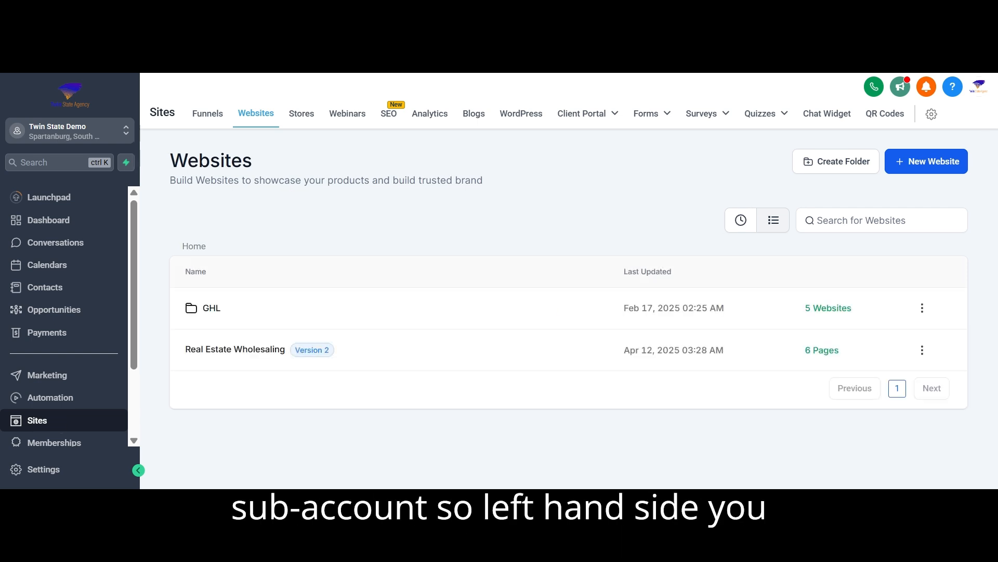
{"action": "mouse_move", "coordinate": [53, 423]}
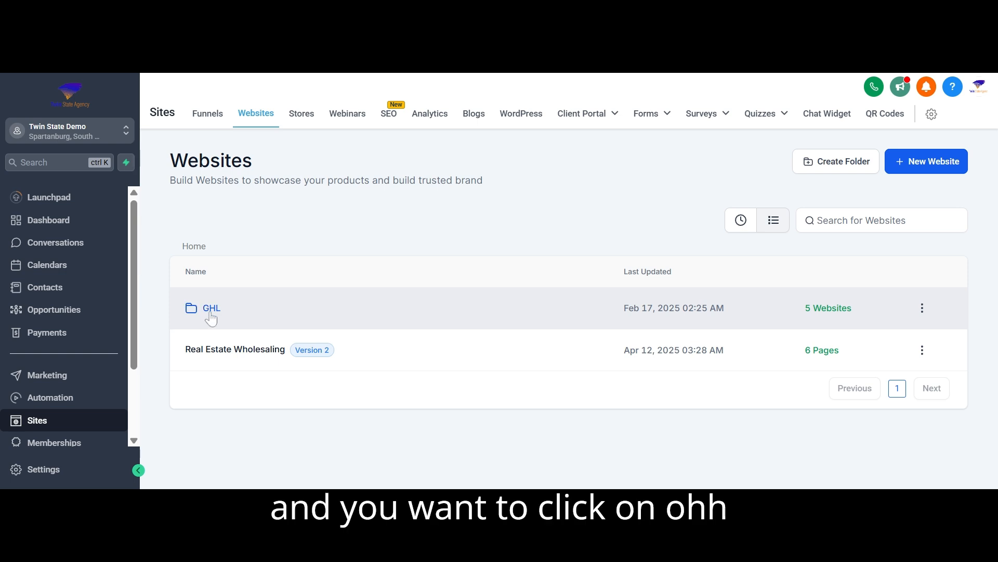
{"action": "left_click", "coordinate": [211, 308]}
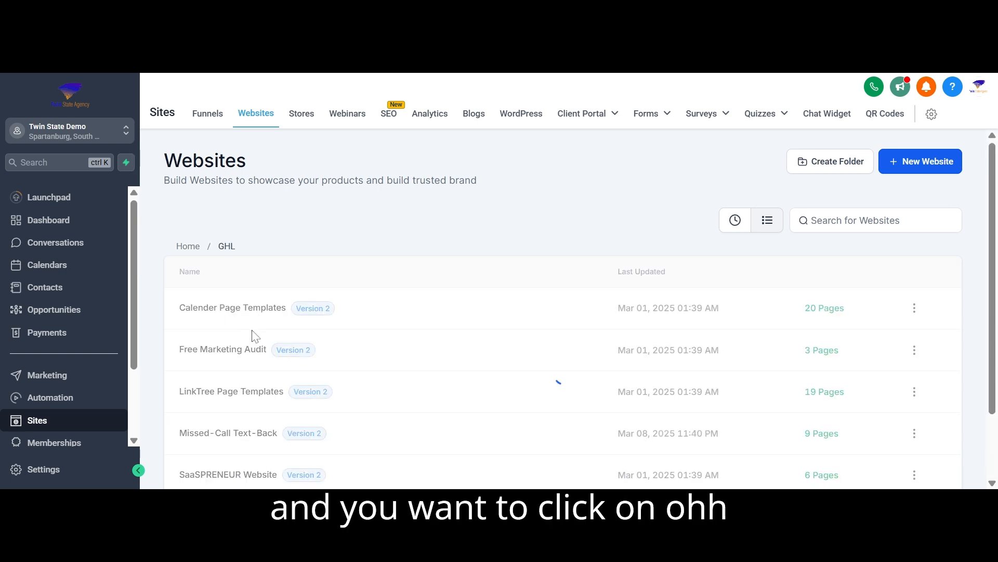
{"action": "left_click", "coordinate": [232, 308]}
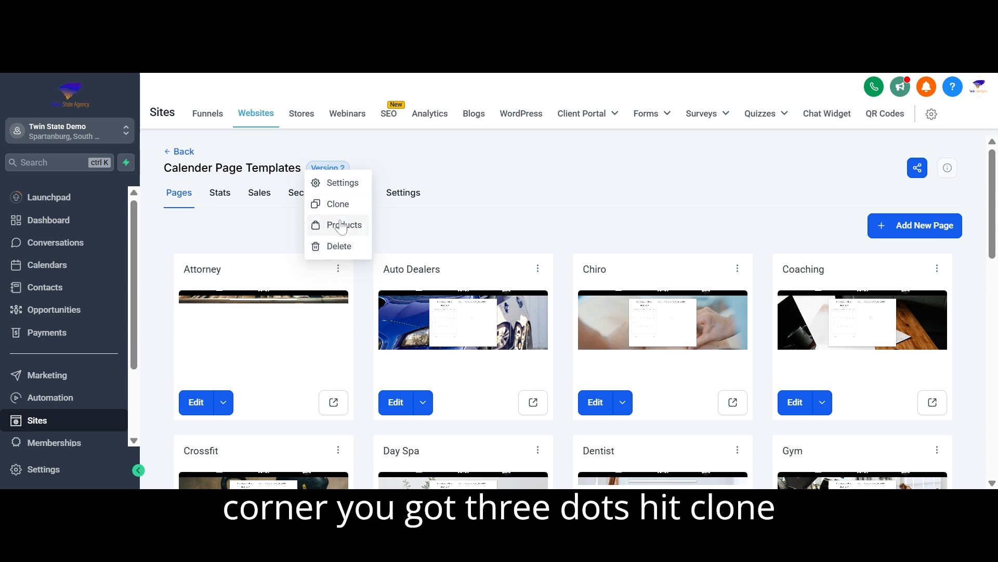
Step: Start cloning the Attorney page to Twin State Demo with Calender Page Templates as destination website
{"action": "left_click", "coordinate": [338, 204]}
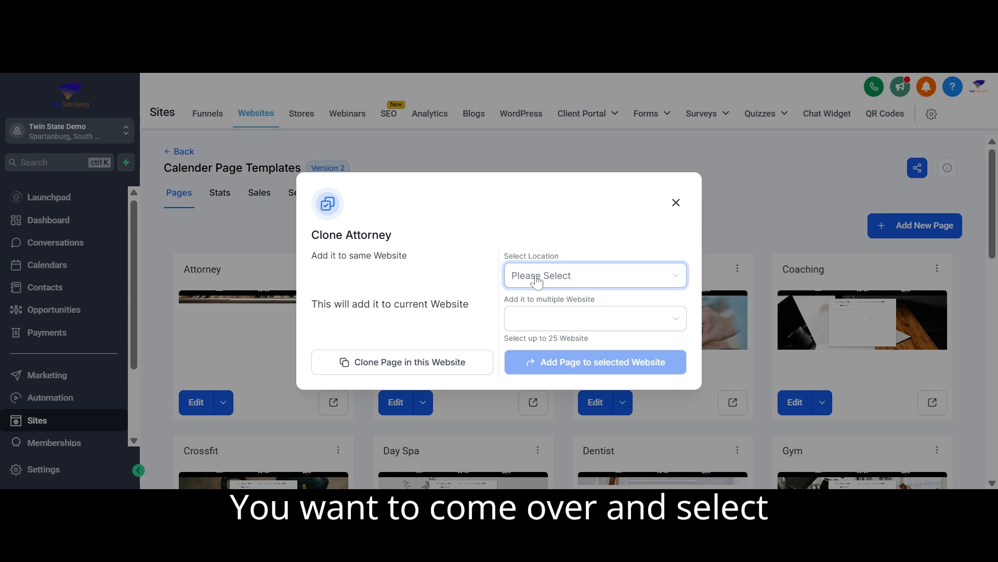
{"action": "left_click", "coordinate": [593, 274]}
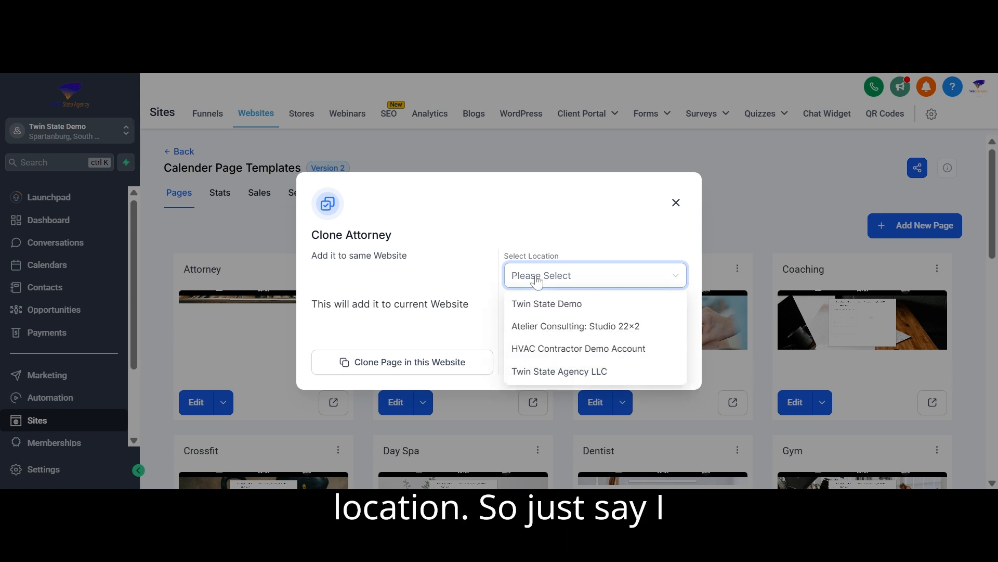
{"action": "mouse_move", "coordinate": [553, 309]}
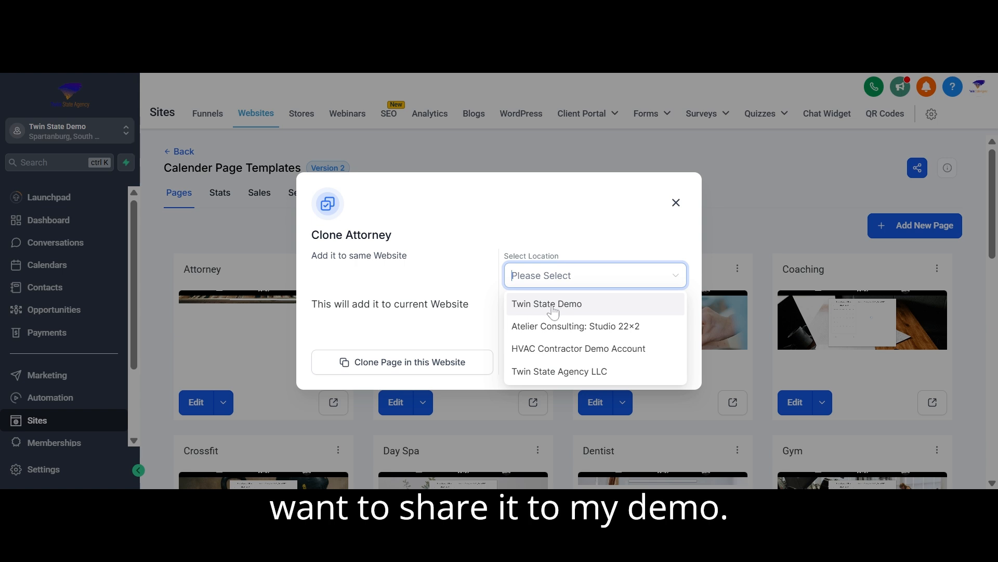
{"action": "left_click", "coordinate": [546, 303]}
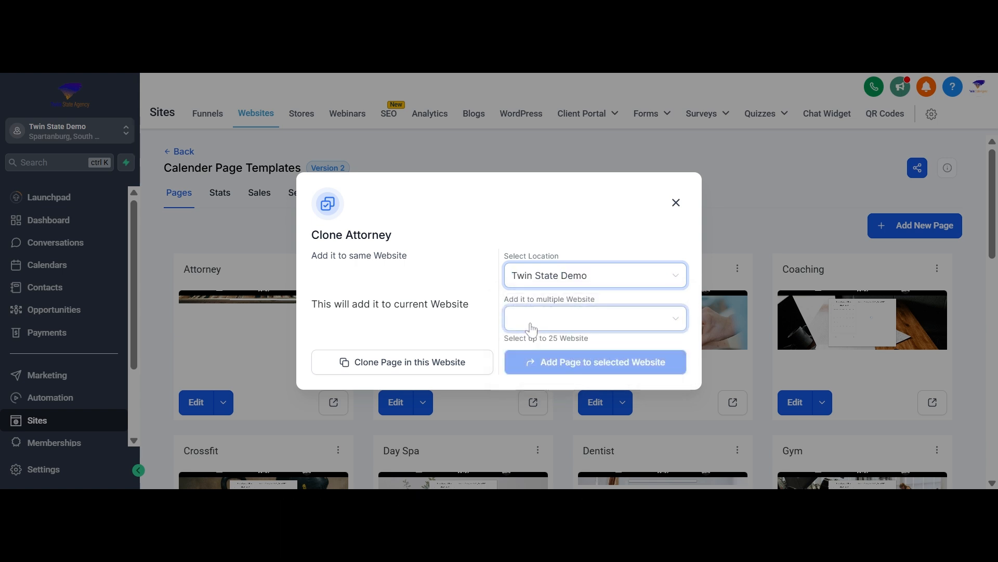
{"action": "left_click", "coordinate": [594, 318]}
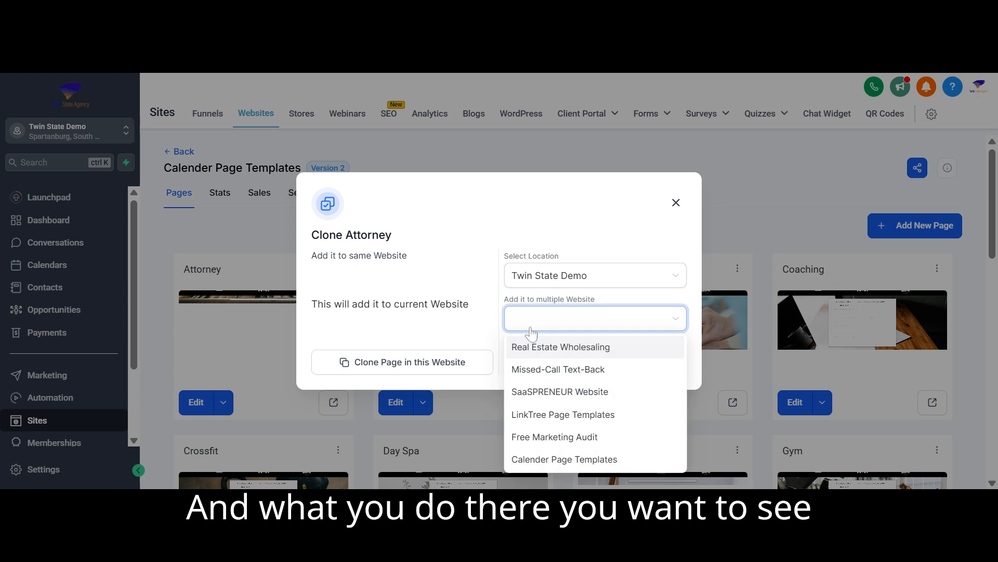
{"action": "mouse_move", "coordinate": [537, 359]}
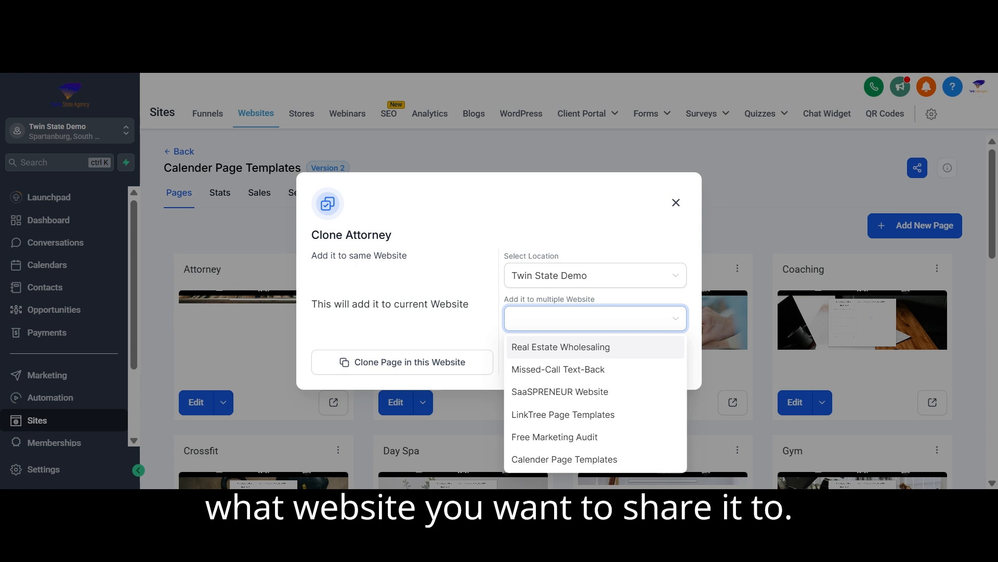
{"action": "mouse_move", "coordinate": [542, 437]}
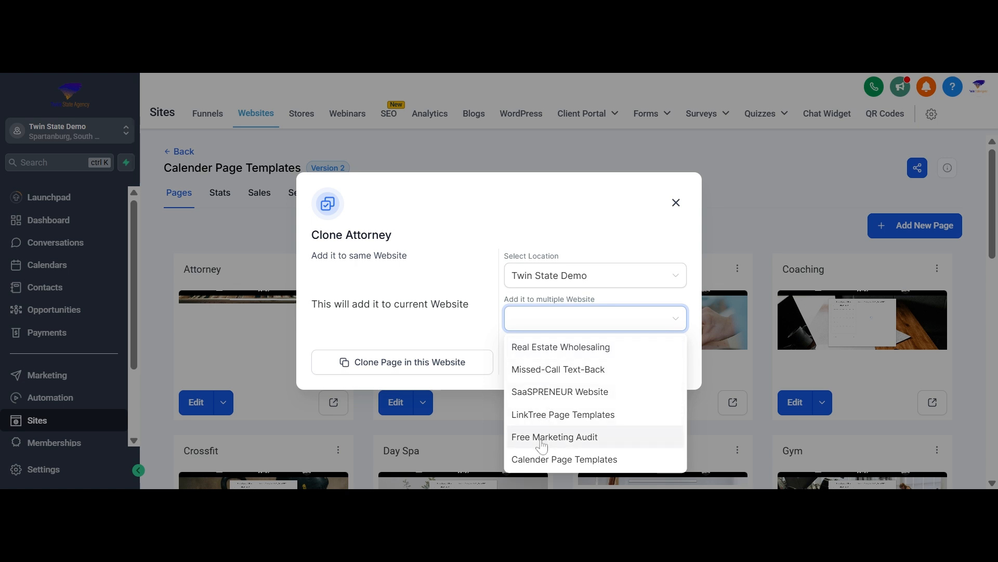
{"action": "mouse_move", "coordinate": [542, 417]}
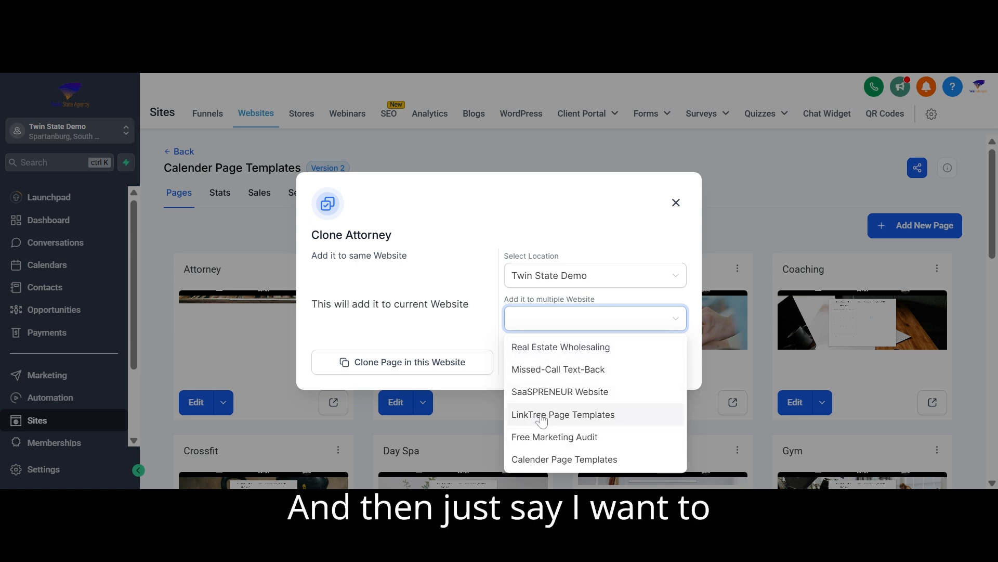
{"action": "mouse_move", "coordinate": [541, 458]}
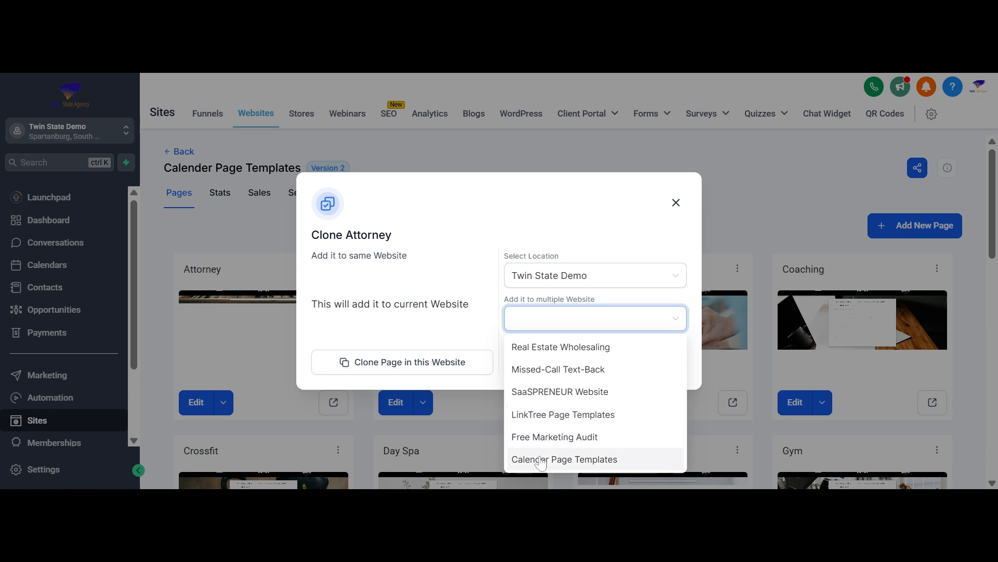
{"action": "left_click", "coordinate": [563, 459]}
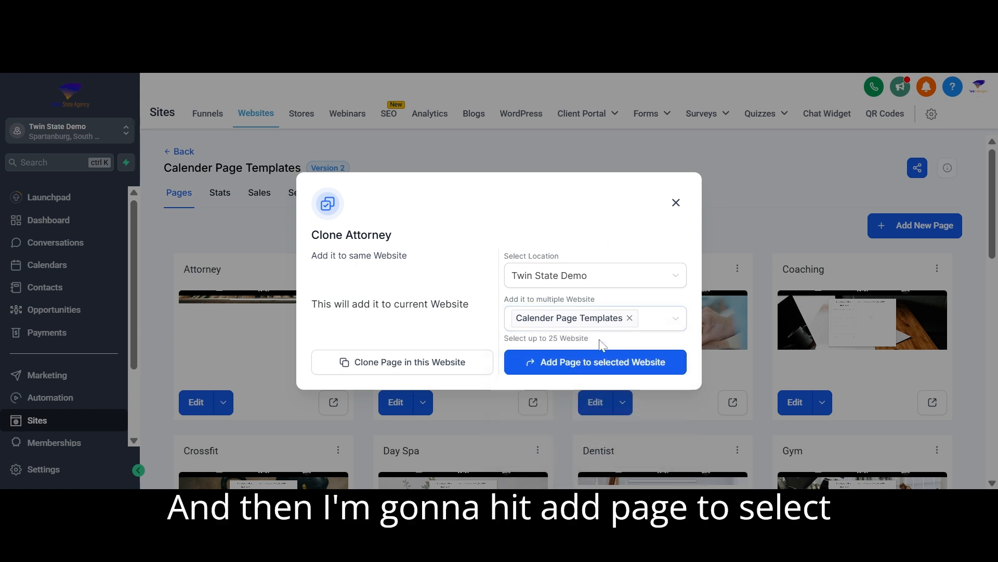
{"action": "mouse_move", "coordinate": [619, 372]}
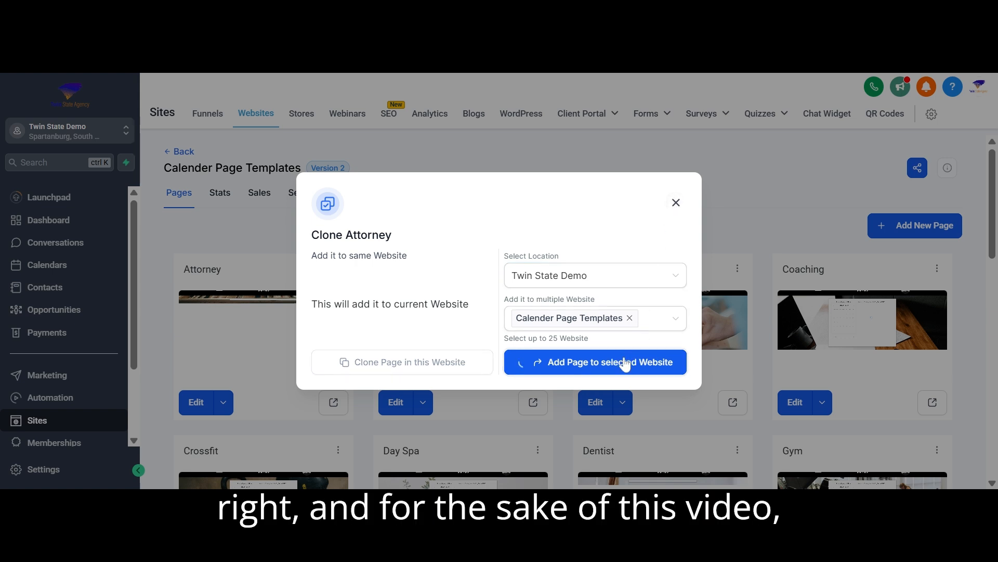
Step: Add the cloned Attorney page to the selected website and dismiss the clone dialog
{"action": "left_click", "coordinate": [595, 362]}
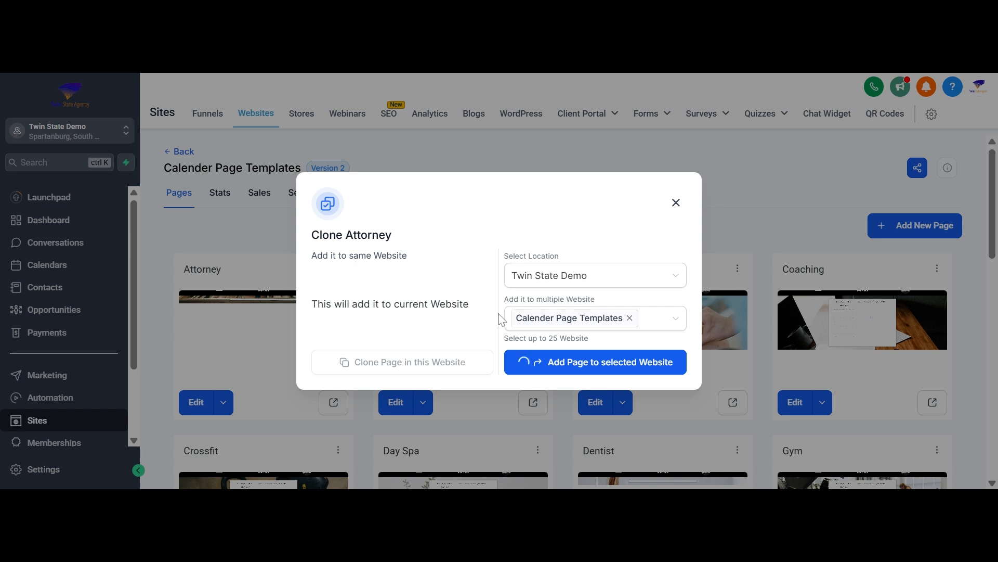
{"action": "left_click", "coordinate": [676, 203]}
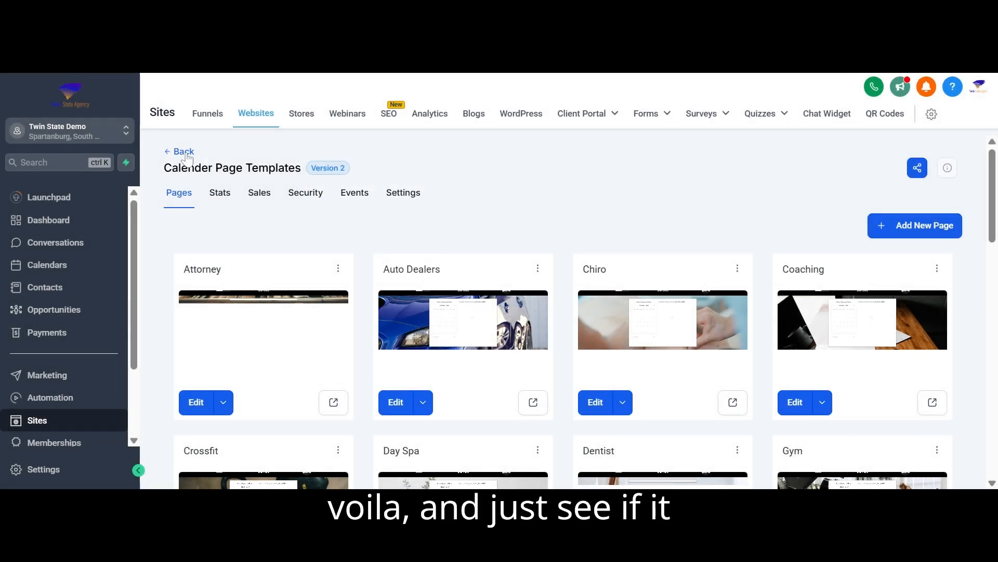
Step: Return to the Websites list, switch to Twin State Demo and view the GHL folder's websites
{"action": "left_click", "coordinate": [66, 132]}
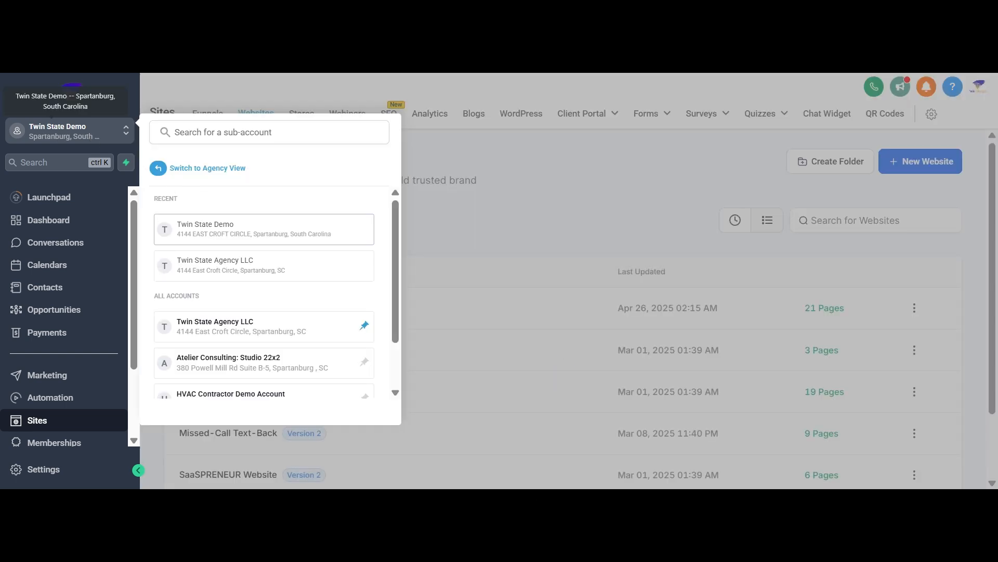
{"action": "left_click", "coordinate": [263, 229]}
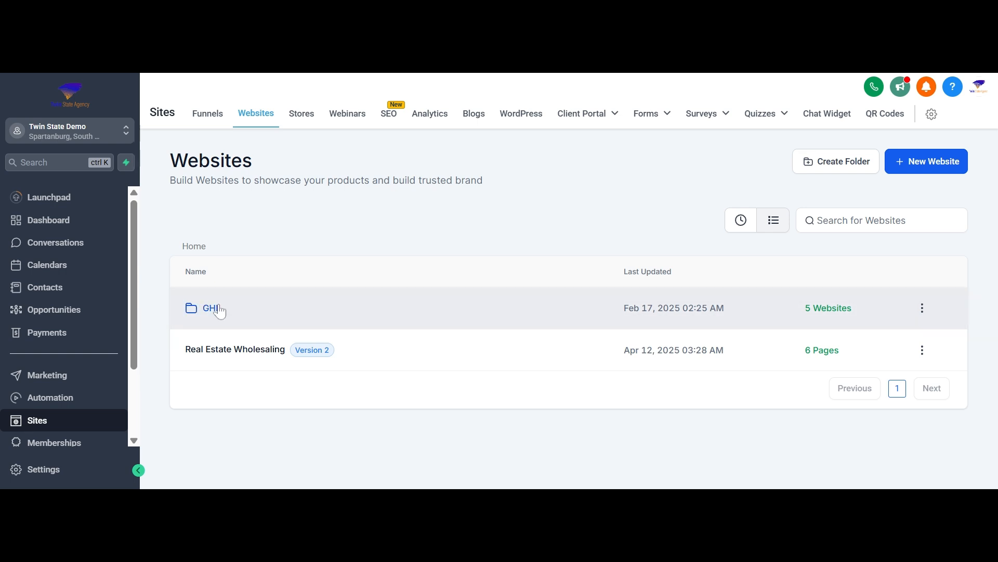
{"action": "left_click", "coordinate": [211, 308]}
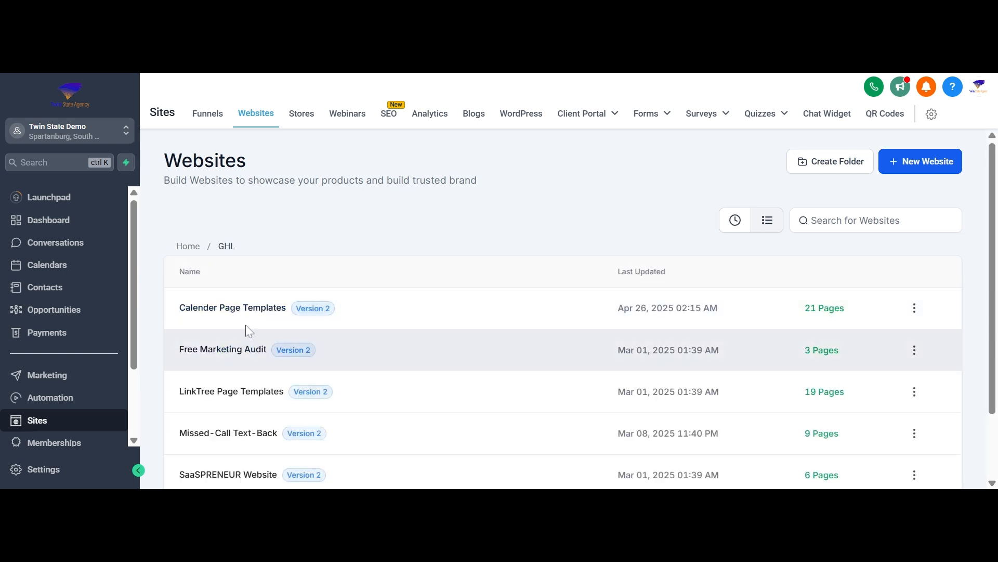
Step: View the Calender Page Templates pages to confirm the Attorney page now appears
{"action": "left_click", "coordinate": [231, 307]}
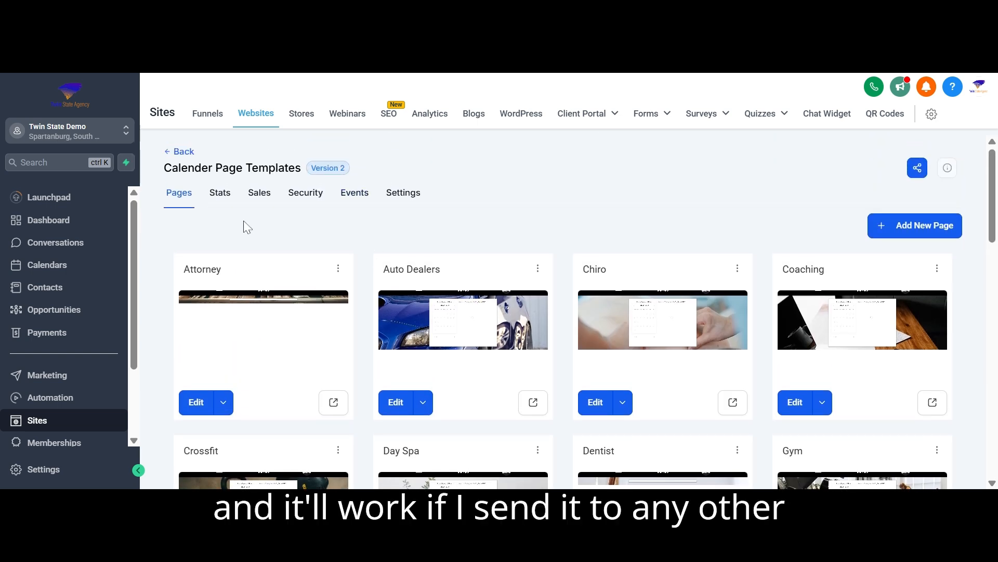
{"action": "mouse_move", "coordinate": [366, 234]}
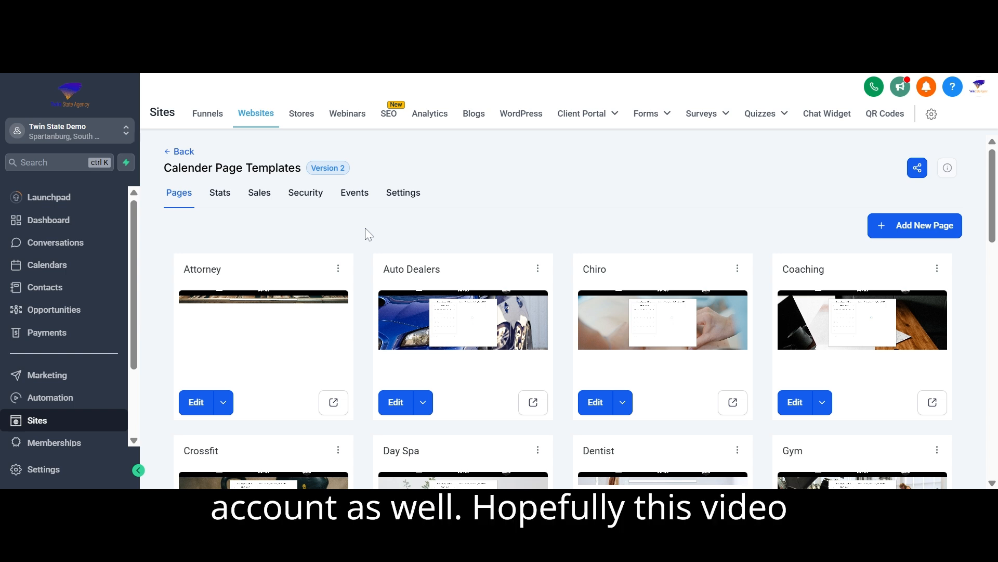
{"action": "mouse_move", "coordinate": [631, 191]}
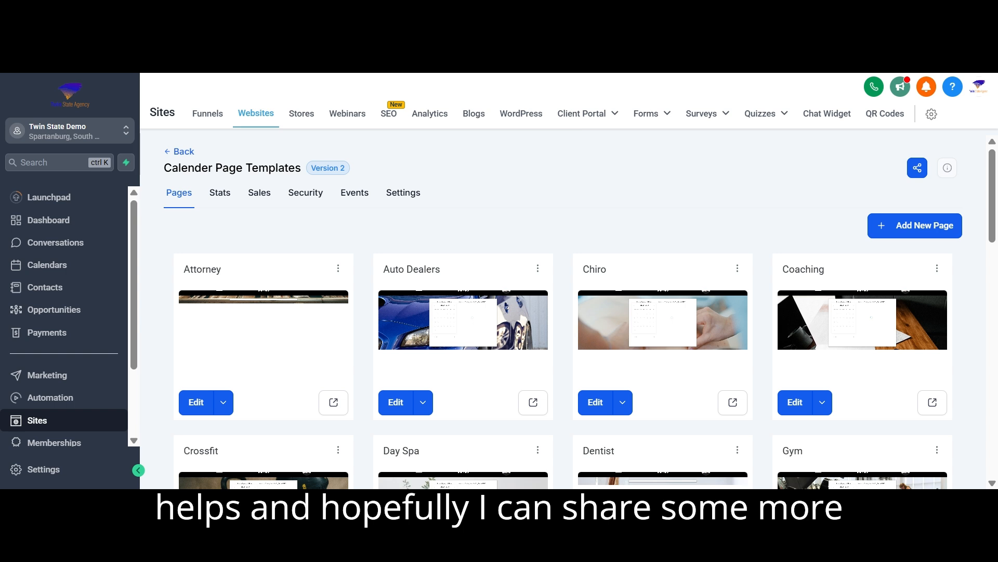
{"action": "mouse_move", "coordinate": [528, 211]}
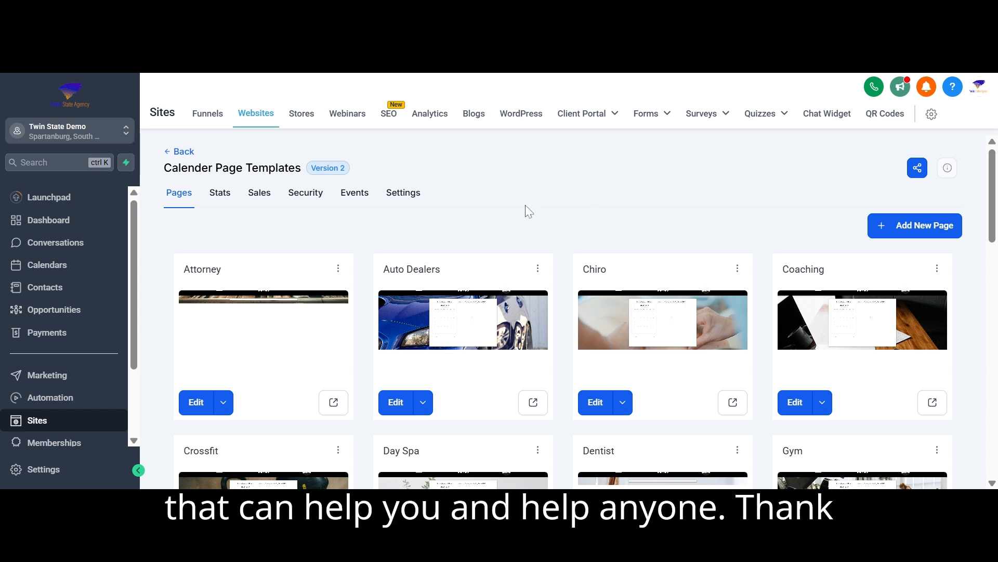